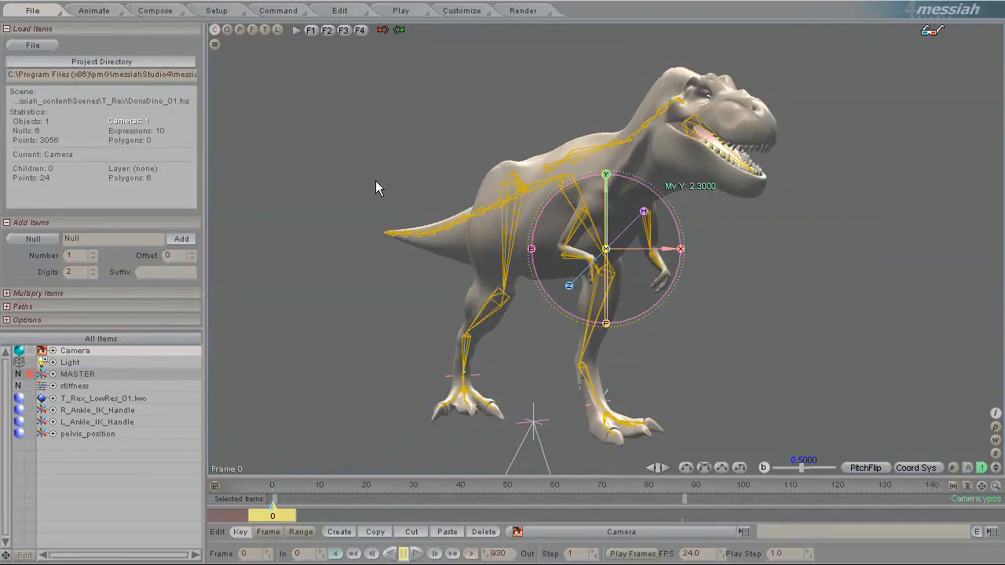
{"action": "mouse_move", "coordinate": [374, 180]}
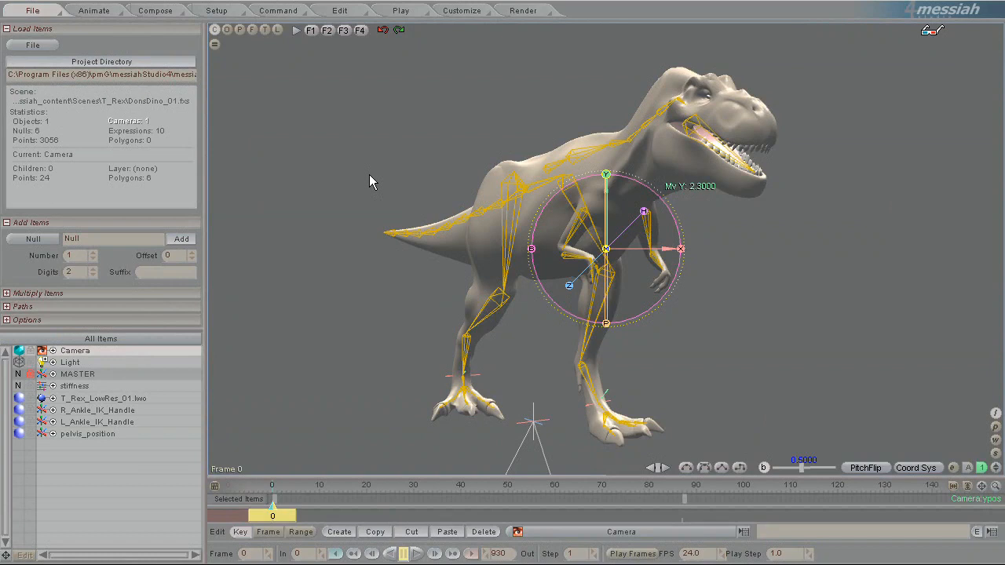
{"action": "mouse_move", "coordinate": [327, 352]}
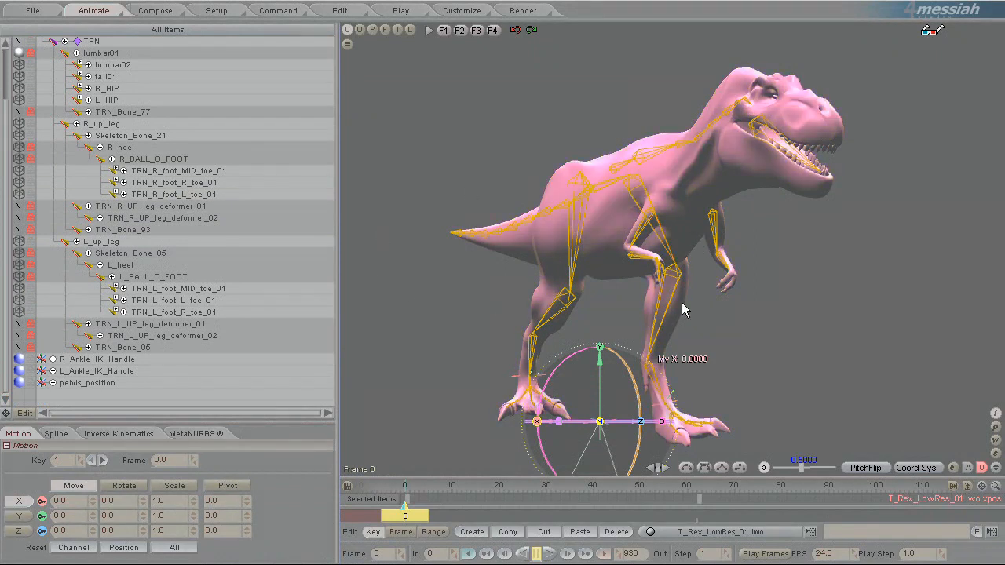
{"action": "mouse_move", "coordinate": [802, 360]}
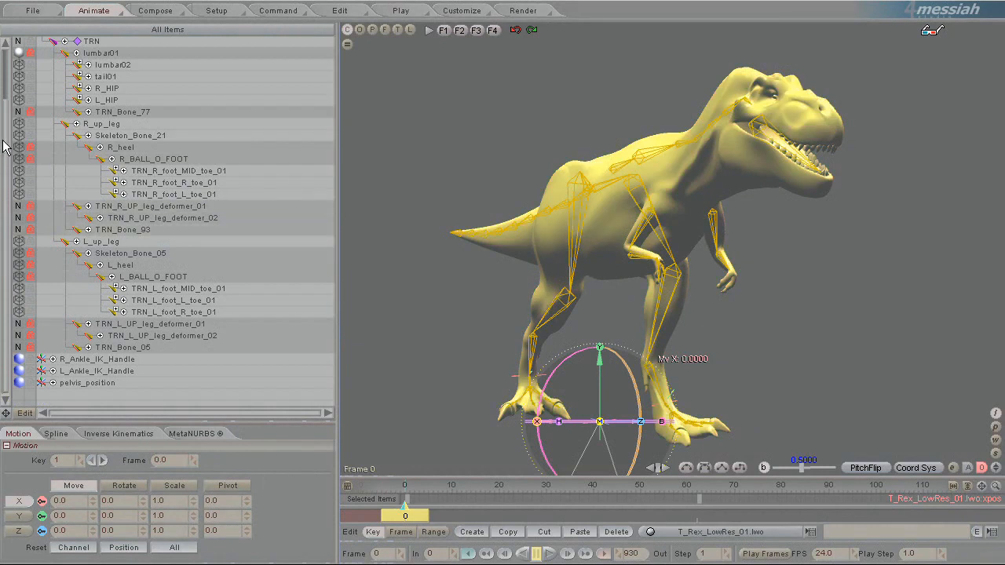
{"action": "mouse_move", "coordinate": [3, 259]}
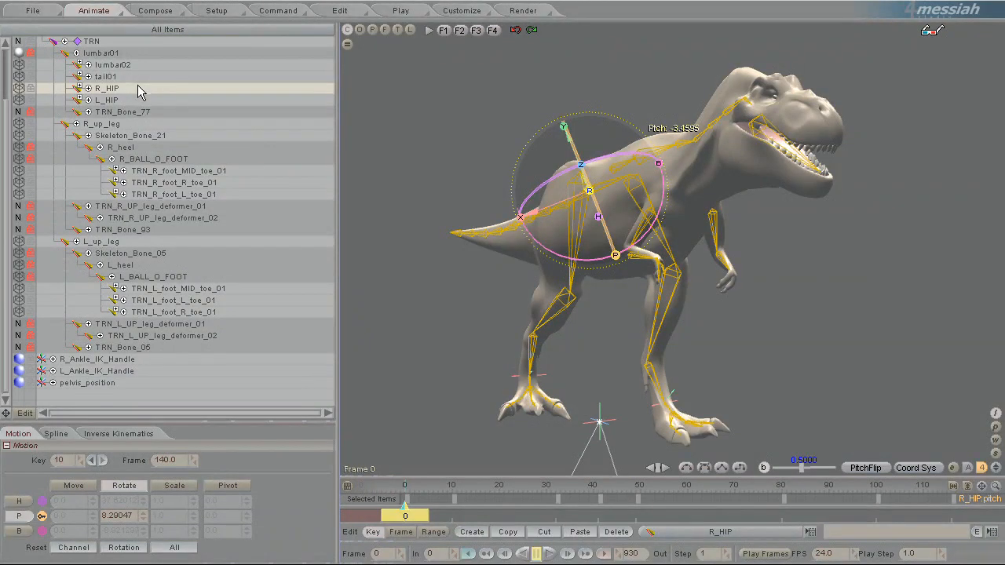
Select R_HIP and extend the selection through the right-leg chain to TRN_Bone_93
{"action": "left_click", "coordinate": [102, 124]}
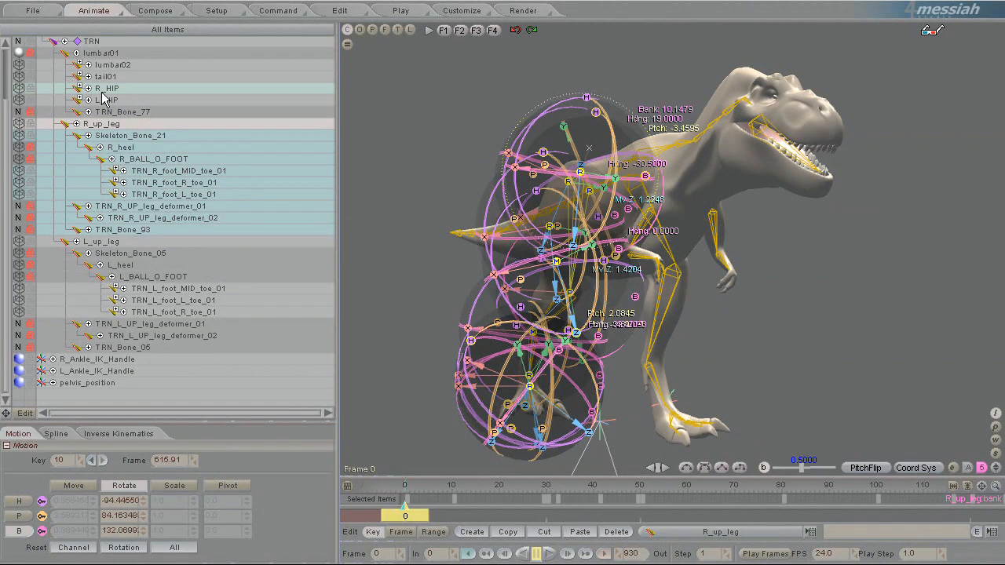
{"action": "right_click", "coordinate": [107, 88]}
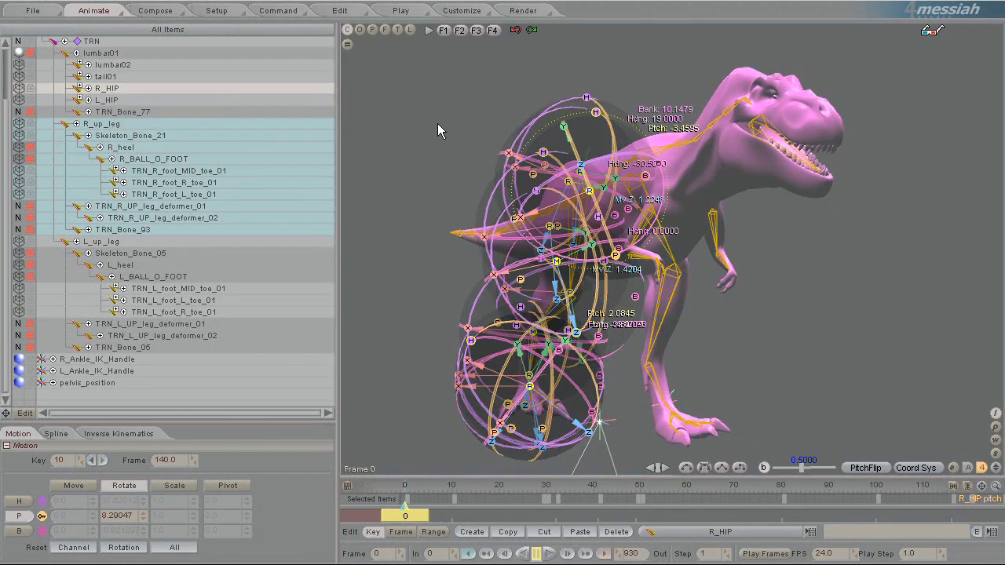
Create a new group named Right_Leg from the selected right-leg bones
{"action": "right_click", "coordinate": [439, 129]}
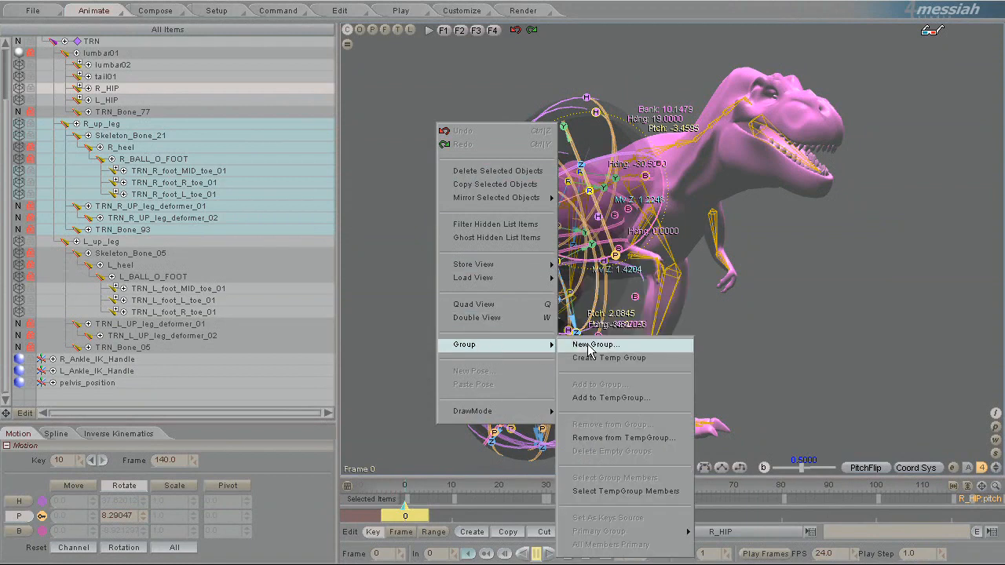
{"action": "left_click", "coordinate": [596, 345]}
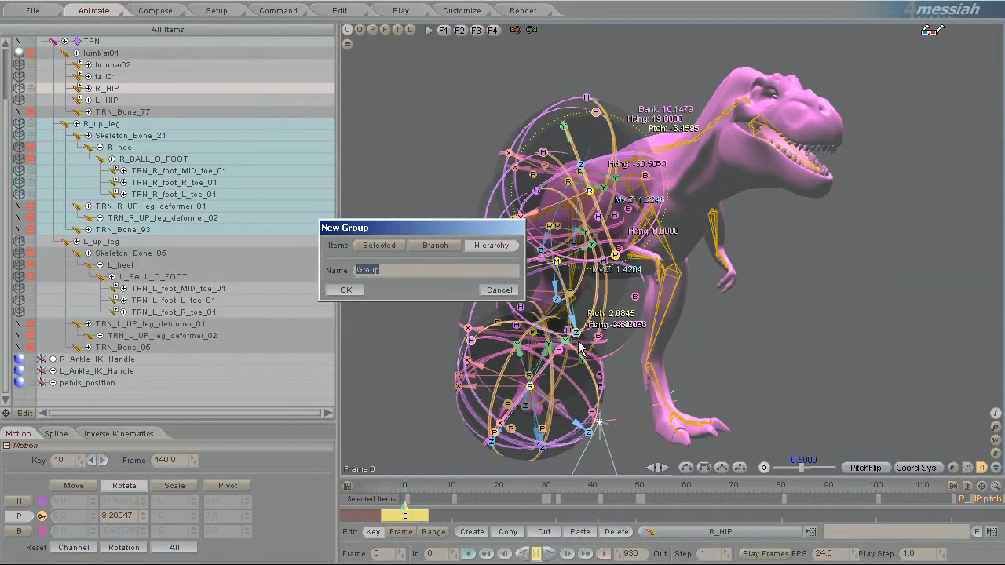
{"action": "type", "text": "Right_Leg"}
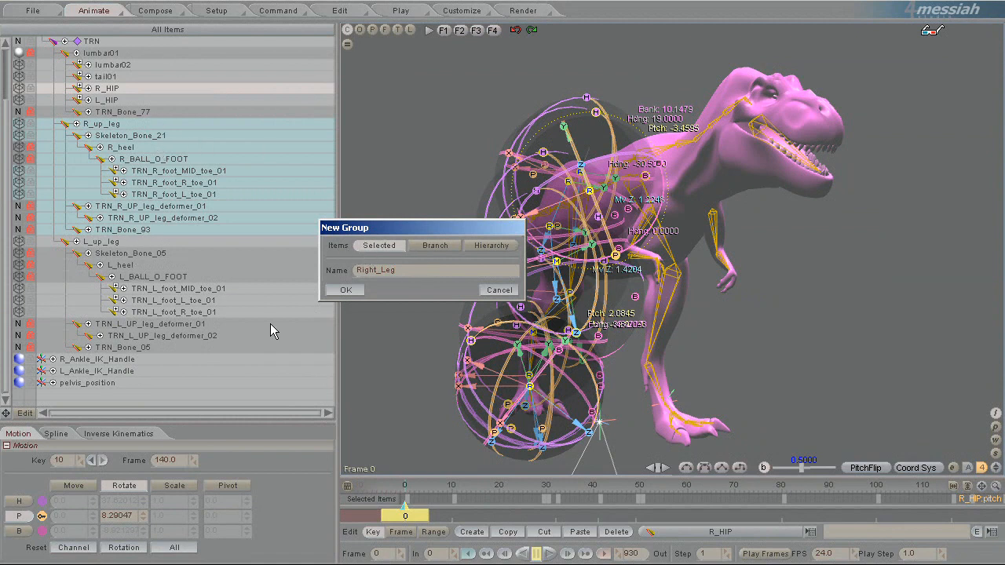
{"action": "mouse_move", "coordinate": [343, 289]}
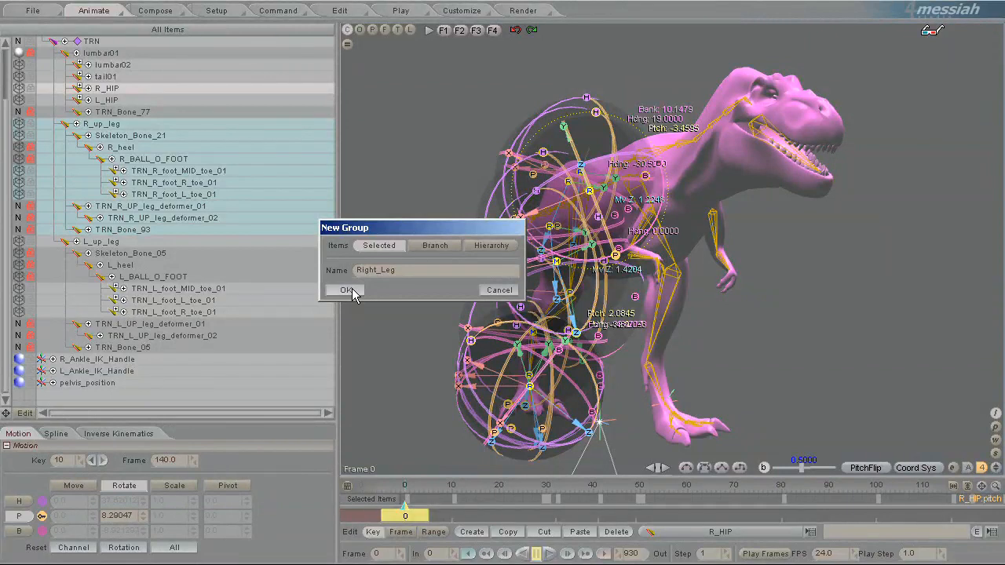
{"action": "left_click", "coordinate": [345, 289]}
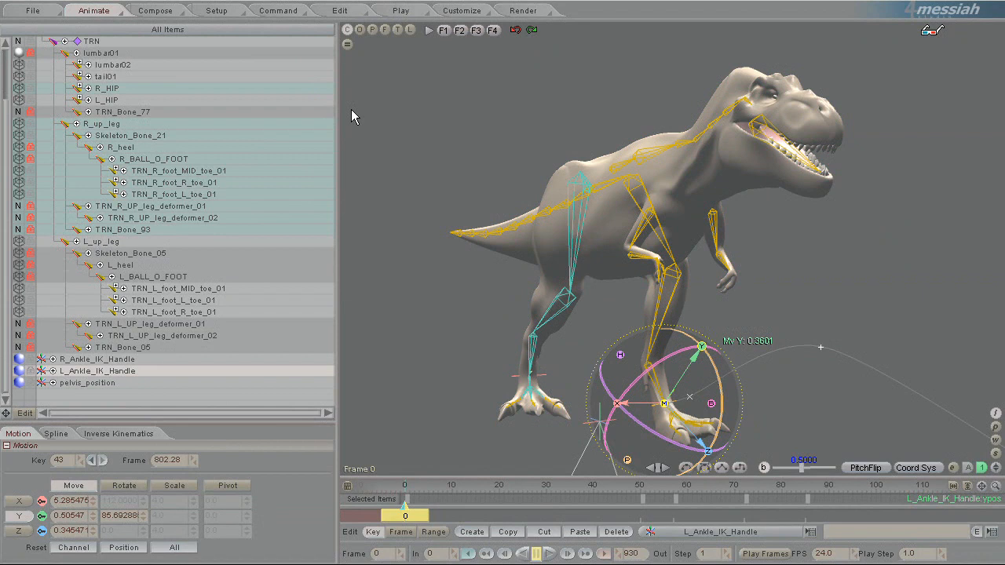
Colour the Right_Leg group red, shown in both the item list and the world
{"action": "left_click", "coordinate": [217, 10]}
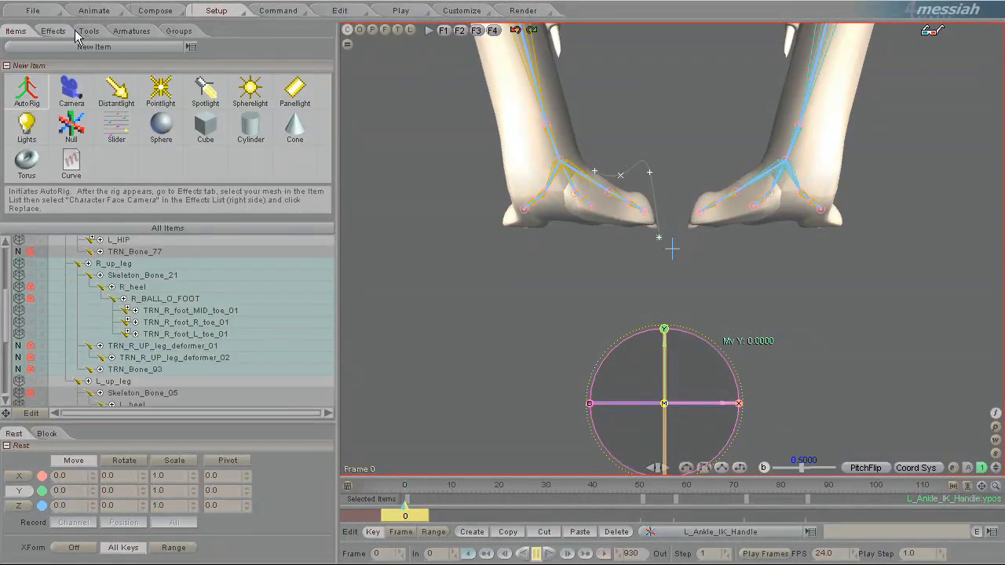
{"action": "left_click", "coordinate": [178, 31]}
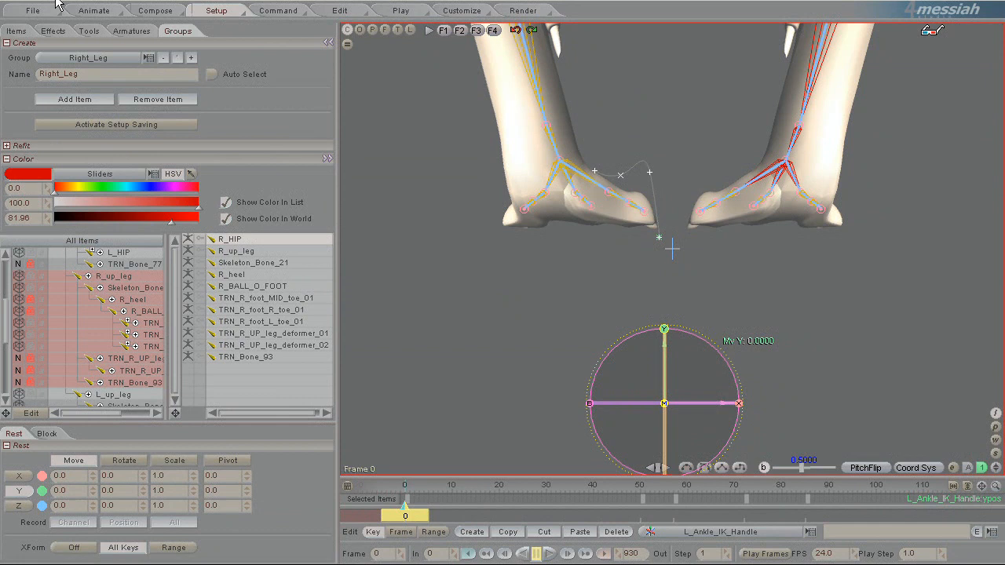
{"action": "left_click", "coordinate": [94, 9]}
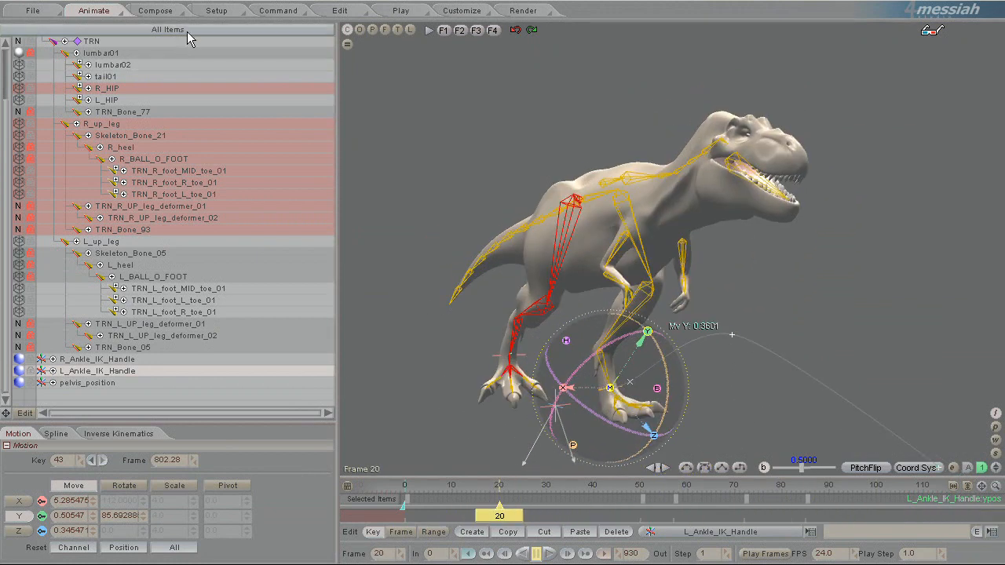
Filter the item list to show only the Right_Leg group's bones
{"action": "left_click", "coordinate": [166, 29]}
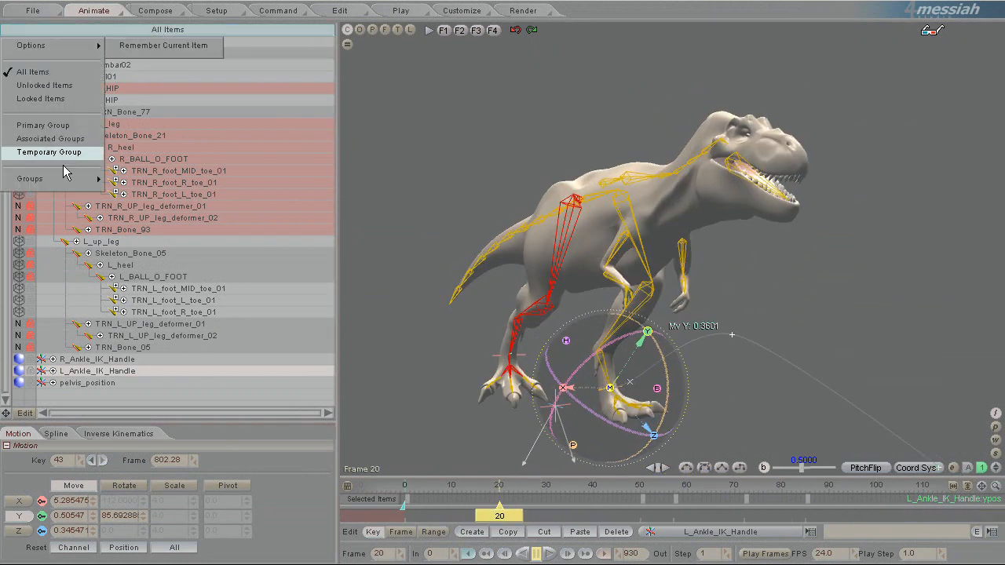
{"action": "left_click", "coordinate": [30, 179]}
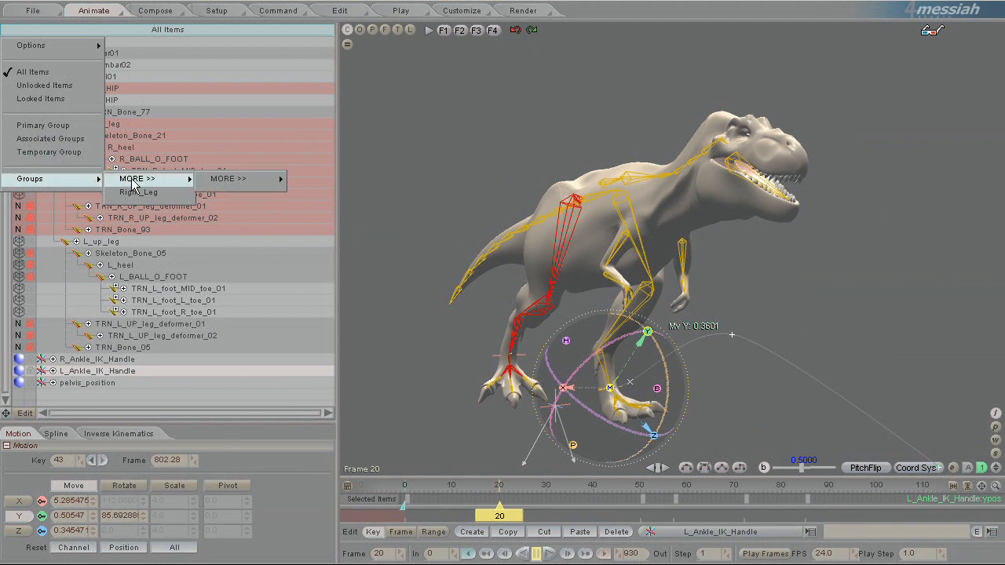
{"action": "left_click", "coordinate": [138, 192]}
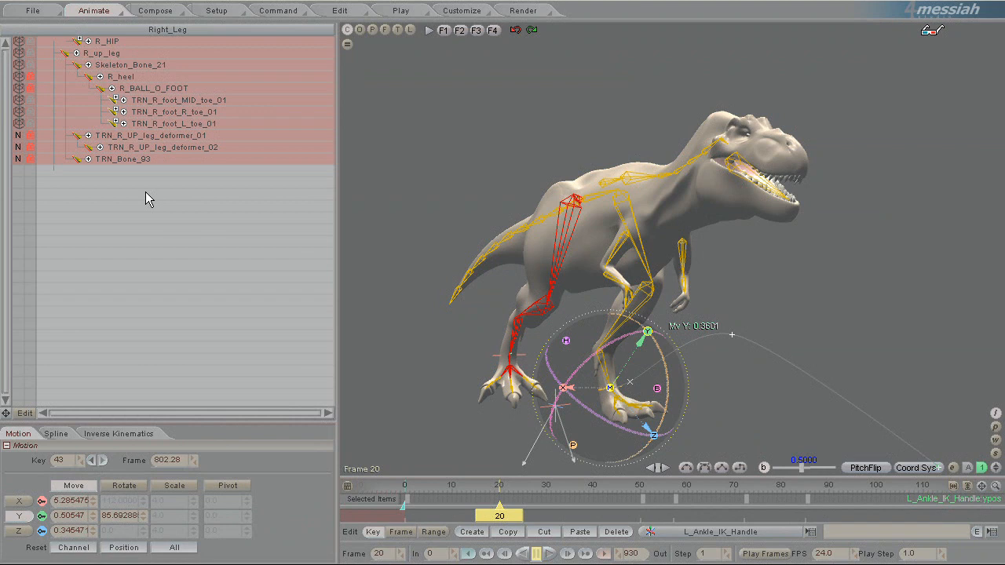
{"action": "mouse_move", "coordinate": [195, 252]}
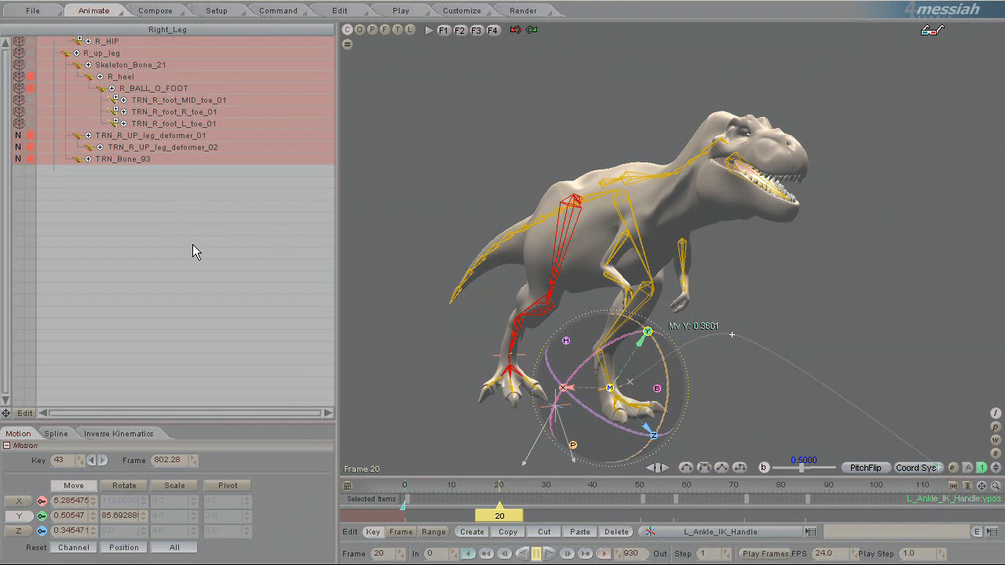
{"action": "mouse_move", "coordinate": [113, 173]}
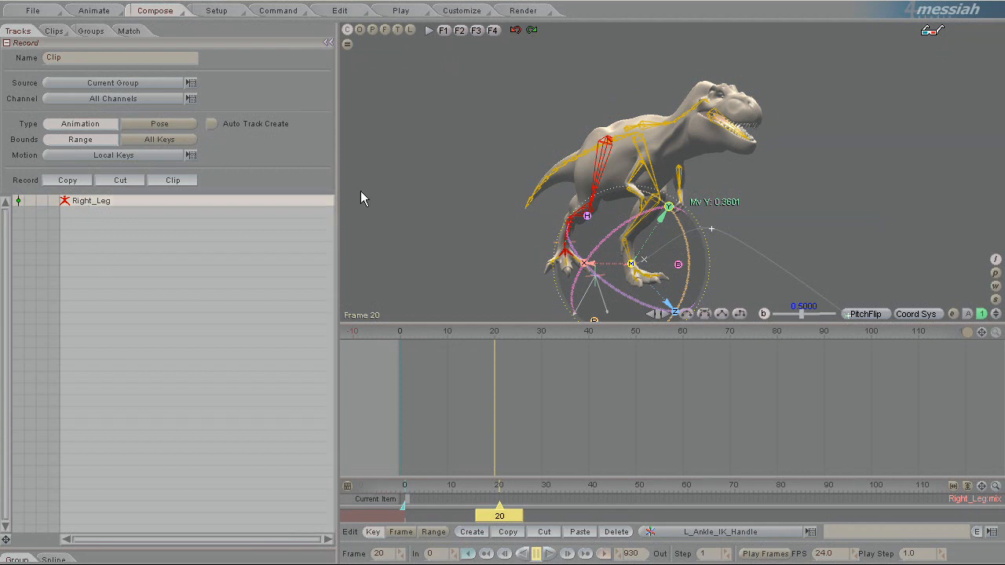
{"action": "mouse_move", "coordinate": [440, 83]}
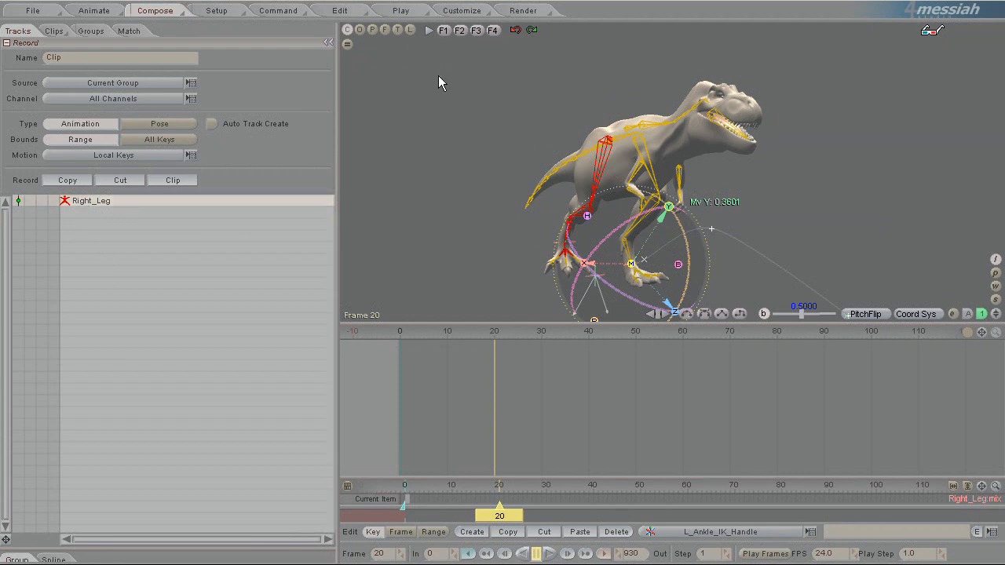
{"action": "mouse_move", "coordinate": [518, 185]}
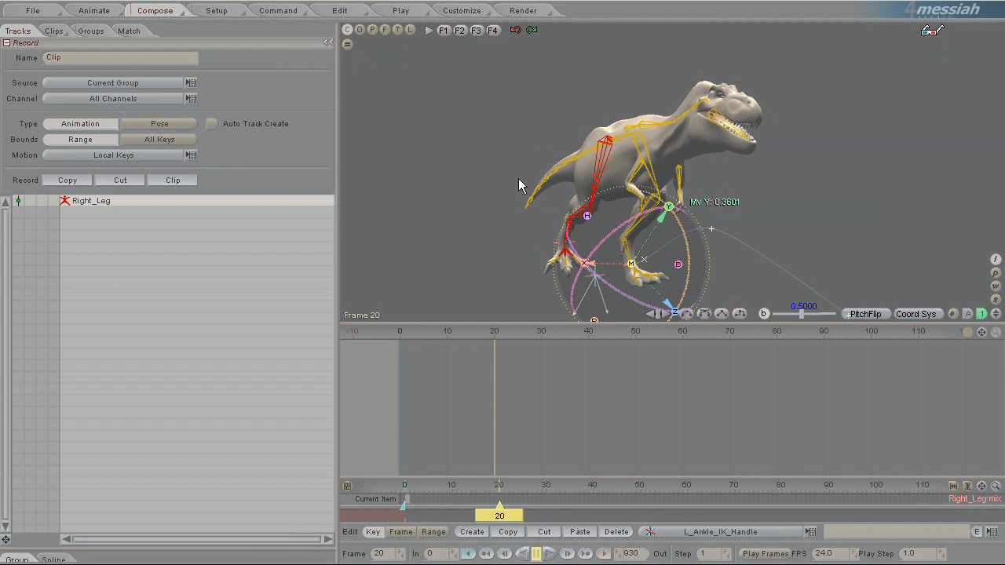
{"action": "mouse_move", "coordinate": [518, 179]}
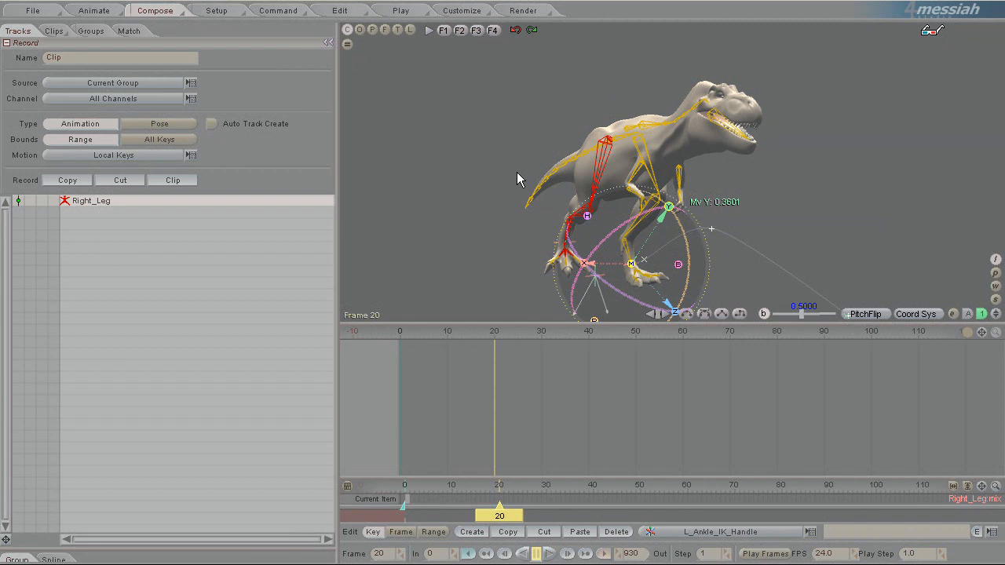